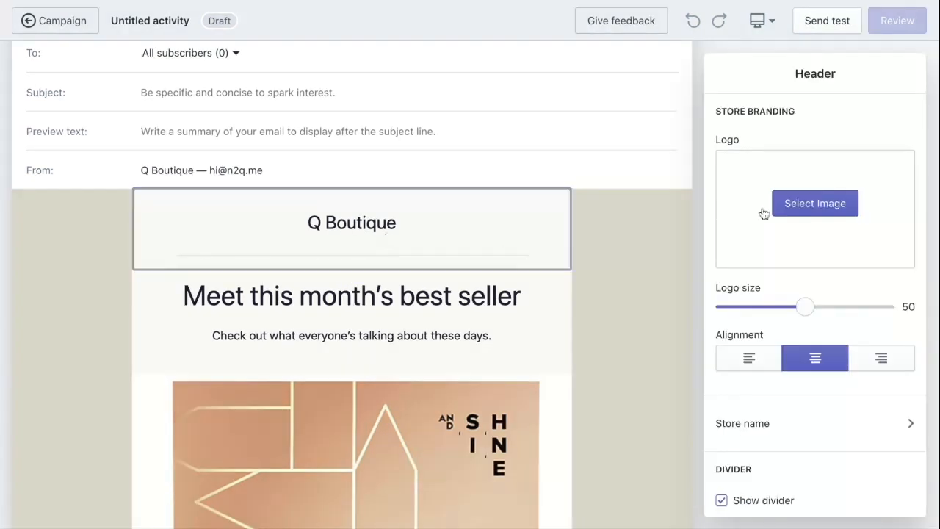
Step: Replace the text store name in the header with the strawberry photo as logo
{"action": "left_click", "coordinate": [814, 203]}
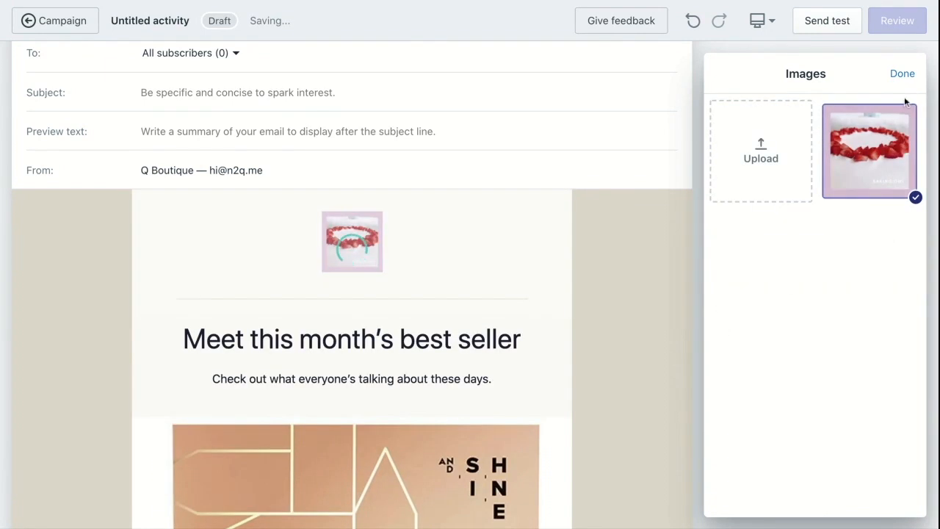
{"action": "left_click", "coordinate": [902, 73]}
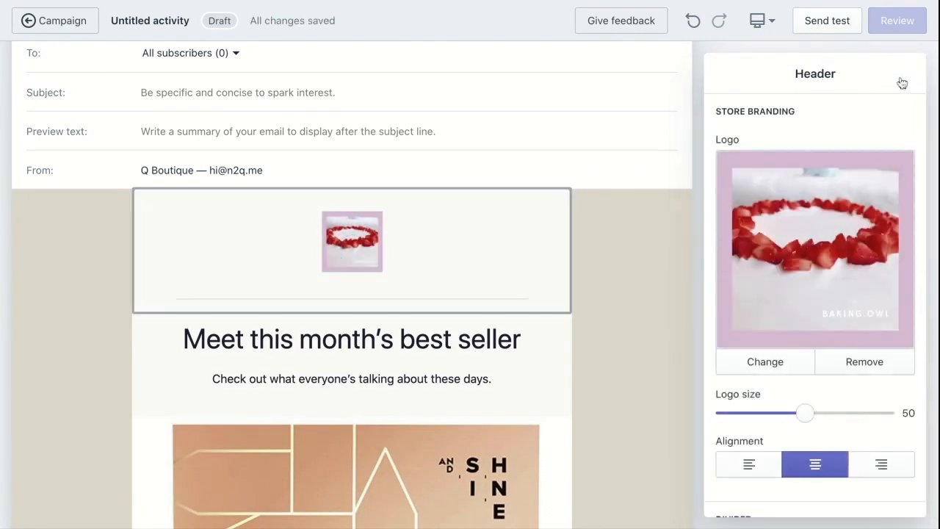
Step: Resize the header logo to size 60 after trying larger and size 15
{"action": "scroll", "scroll_direction": "down", "scroll_amount": 3}
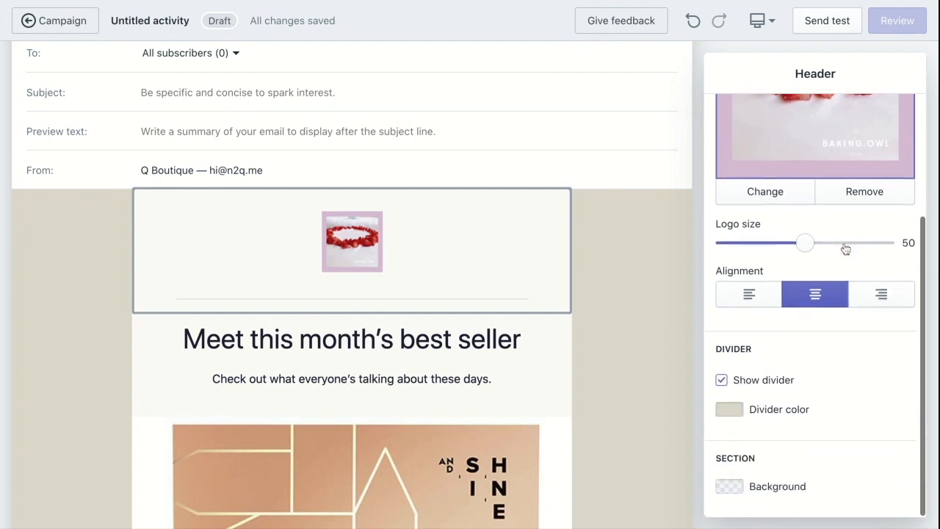
{"action": "scroll", "scroll_direction": "down", "scroll_amount": 3}
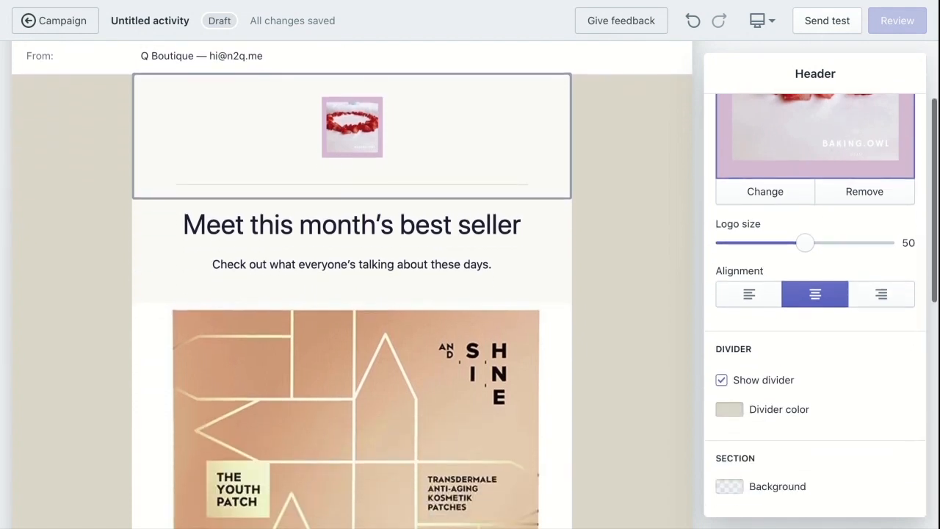
{"action": "left_click_drag", "start_coordinate": [805, 243], "coordinate": [845, 243]}
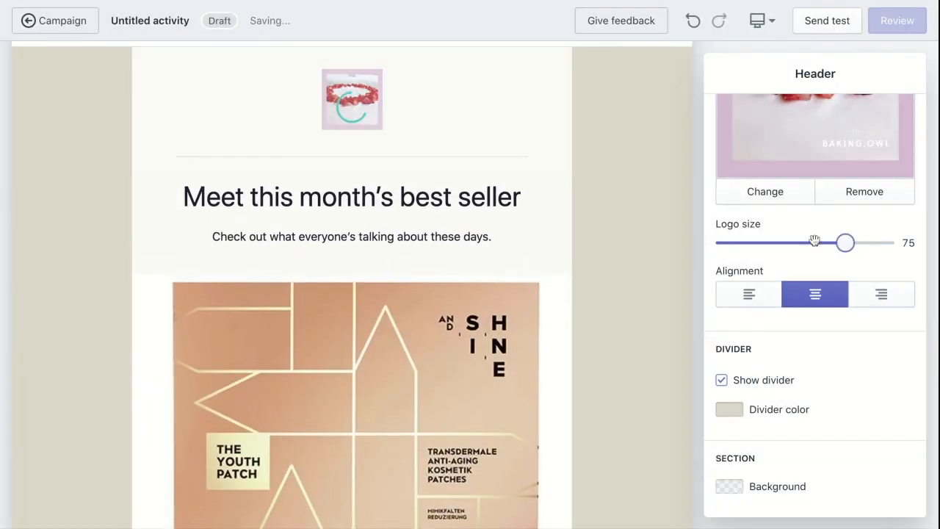
{"action": "left_click_drag", "start_coordinate": [845, 243], "coordinate": [748, 243]}
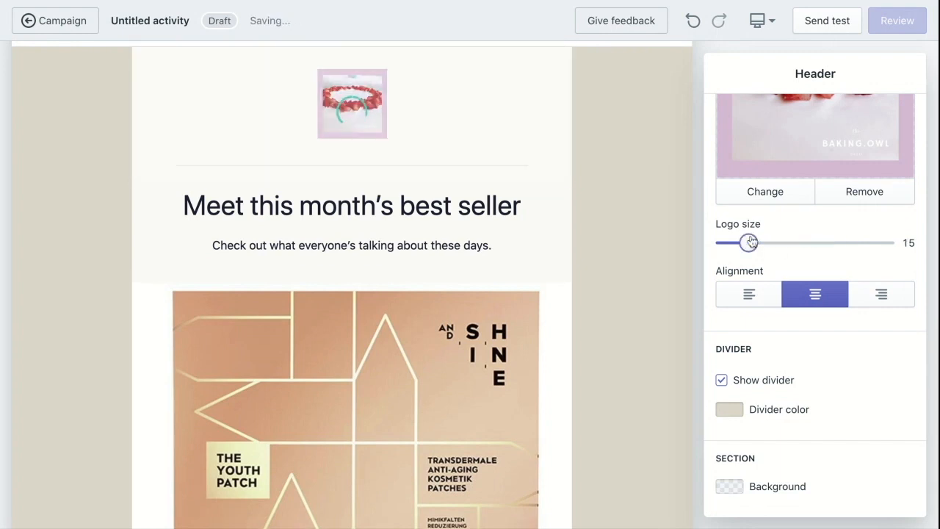
{"action": "left_click_drag", "start_coordinate": [750, 243], "coordinate": [820, 243]}
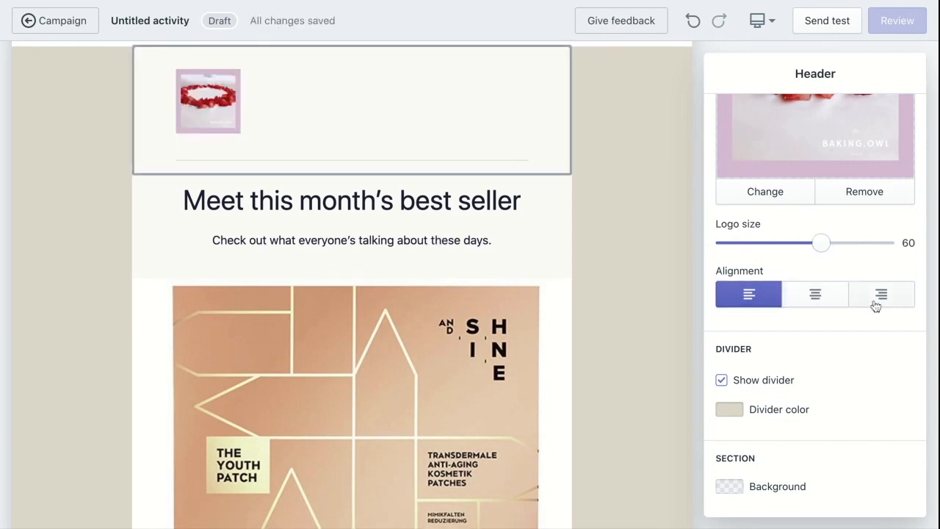
Step: Center the header logo and toggle the header divider off and back on
{"action": "left_click", "coordinate": [880, 294]}
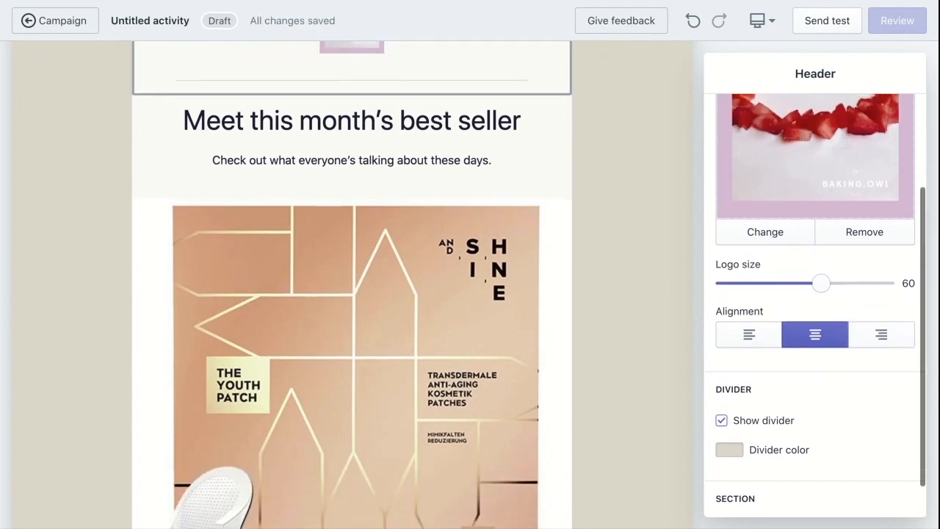
{"action": "left_click", "coordinate": [722, 420]}
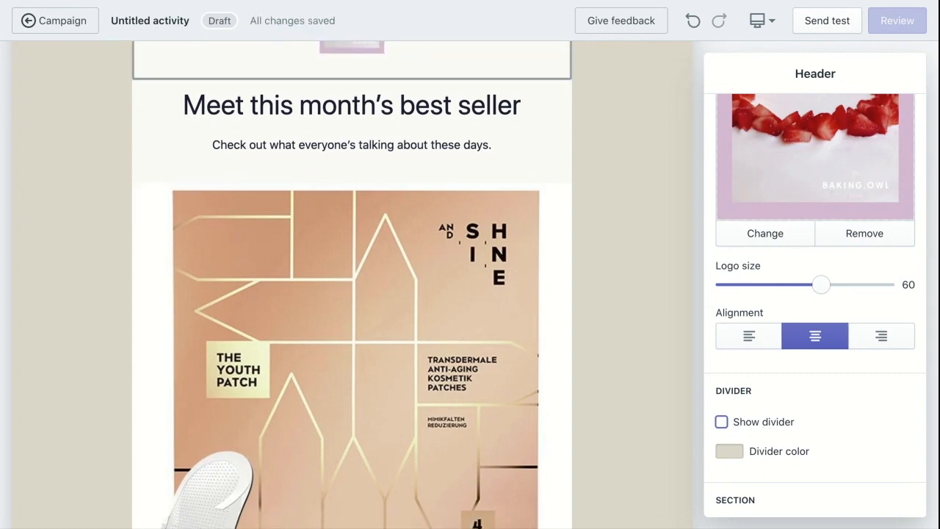
{"action": "left_click", "coordinate": [722, 421]}
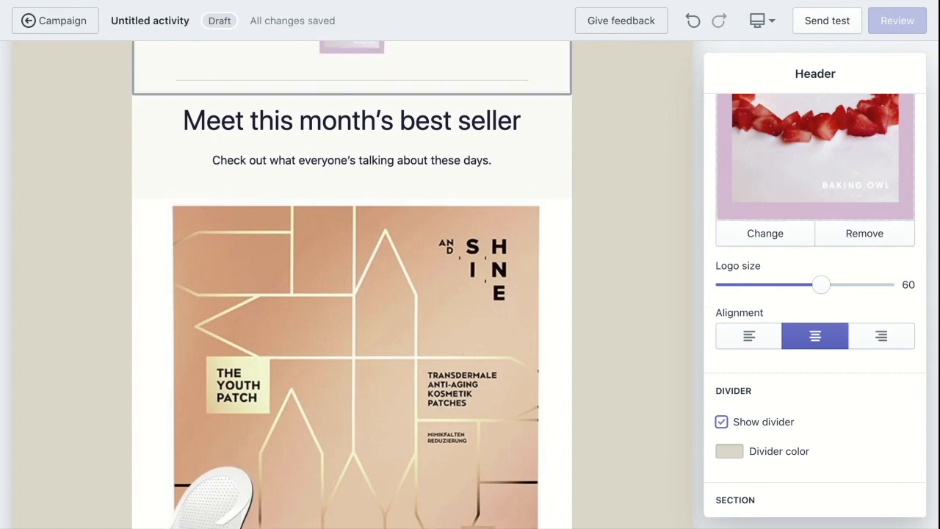
{"action": "scroll", "scroll_direction": "down", "scroll_amount": 3}
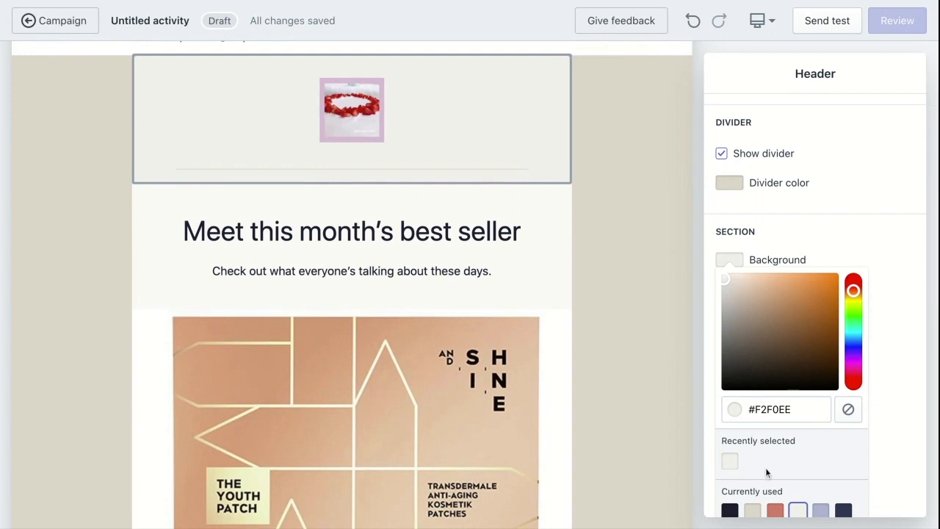
Step: Cycle the header background through lavender and beige swatches, ending on pale off-white
{"action": "left_click", "coordinate": [820, 478]}
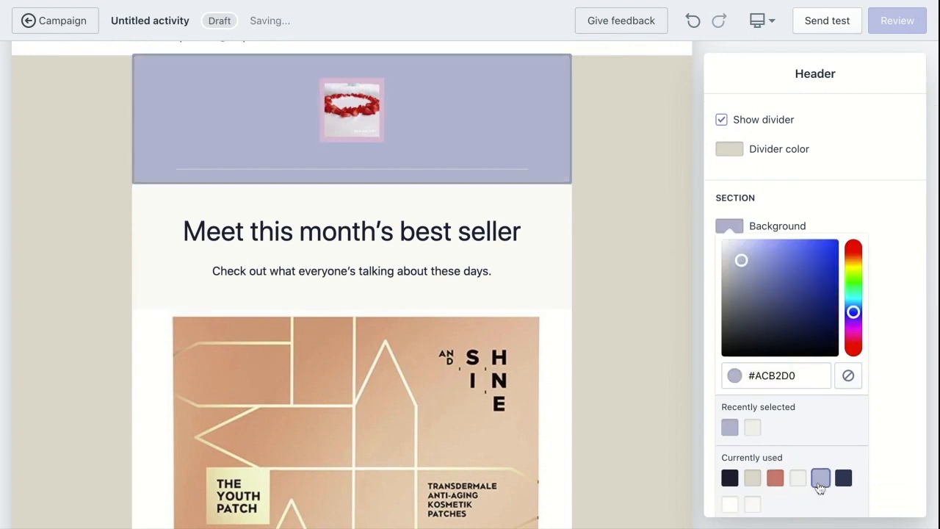
{"action": "left_click", "coordinate": [752, 478]}
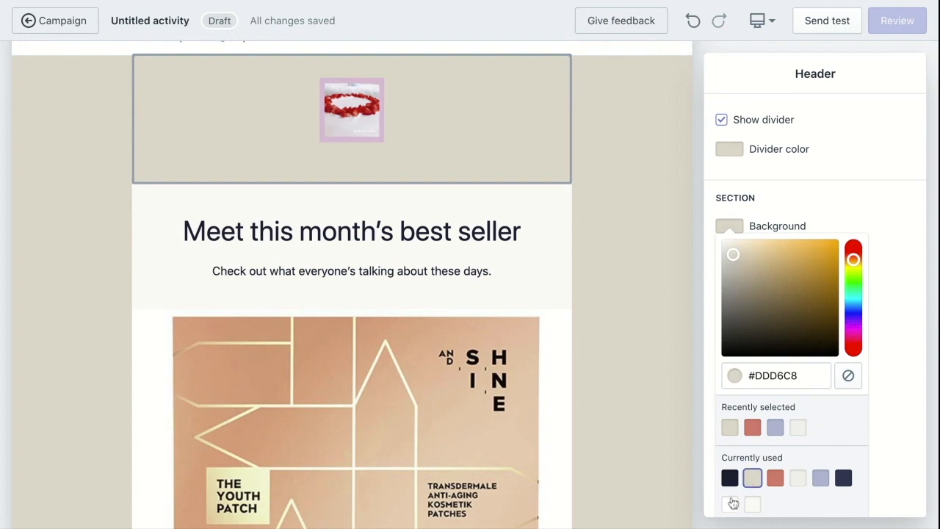
{"action": "left_click", "coordinate": [351, 243]}
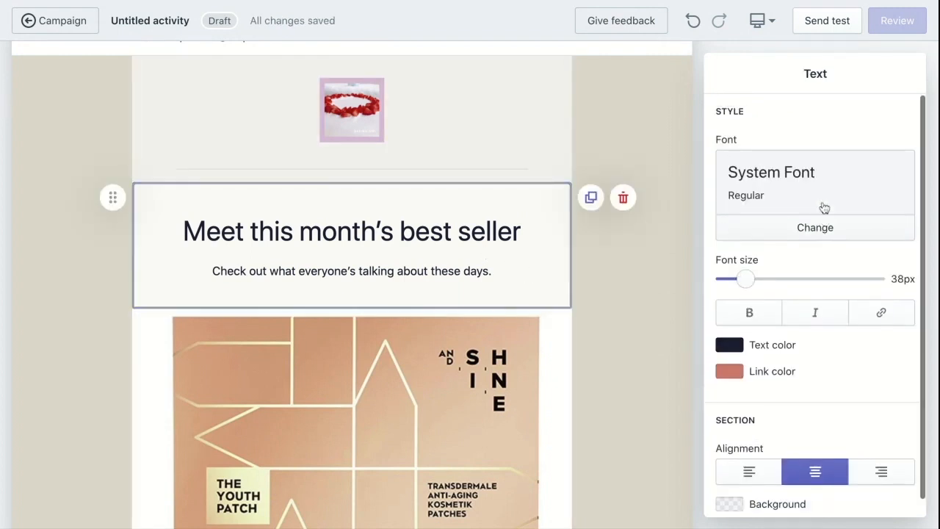
Step: Set the headline font to Garamond after trying Palatino, and resize the text
{"action": "left_click", "coordinate": [815, 227]}
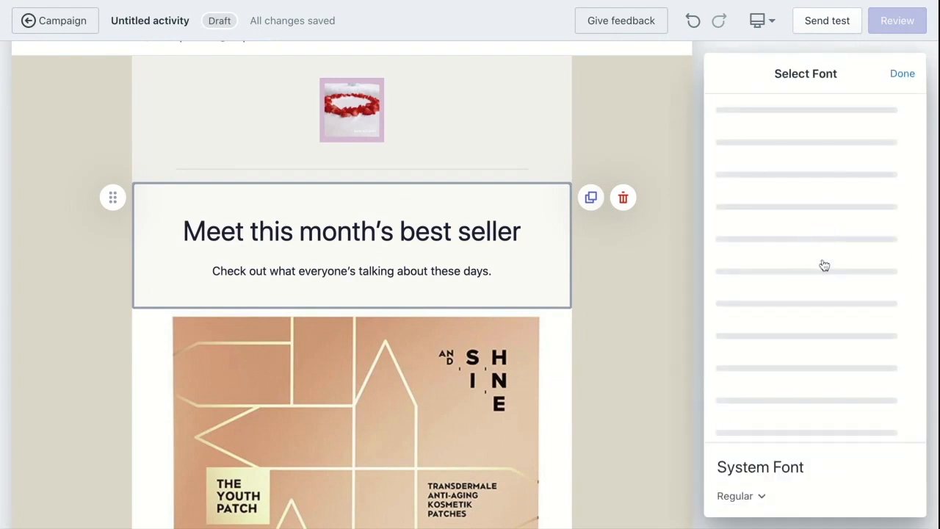
{"action": "left_click", "coordinate": [740, 271]}
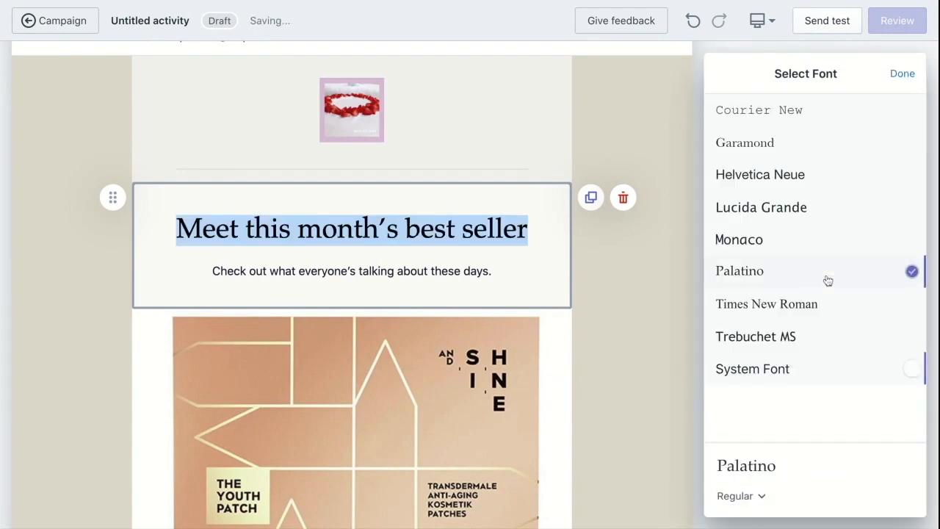
{"action": "left_click", "coordinate": [744, 143]}
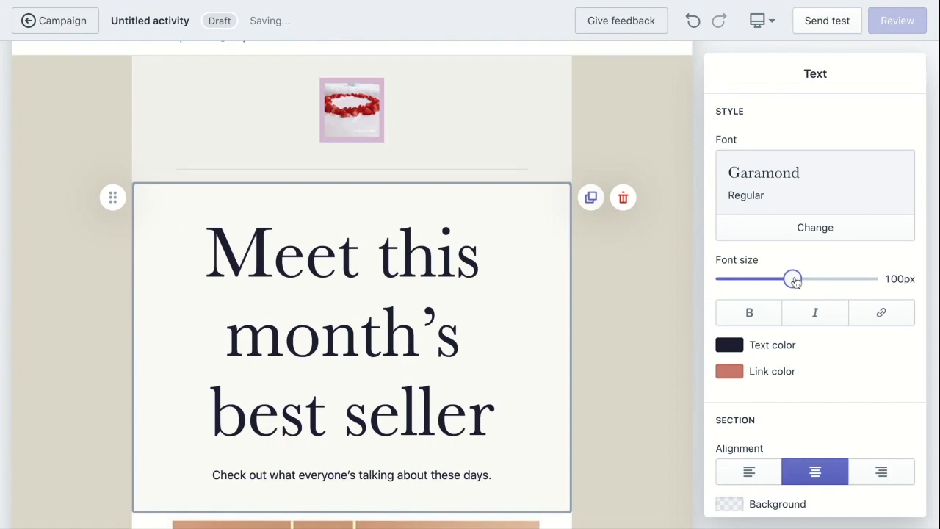
{"action": "left_click_drag", "start_coordinate": [793, 279], "coordinate": [747, 279]}
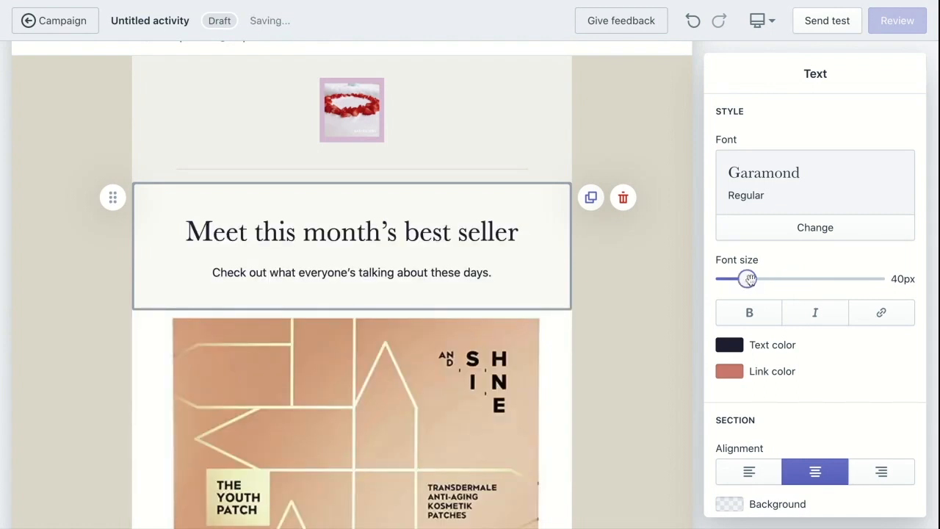
Step: Toggle bold on the headline and left-align the headline block
{"action": "left_click", "coordinate": [748, 313]}
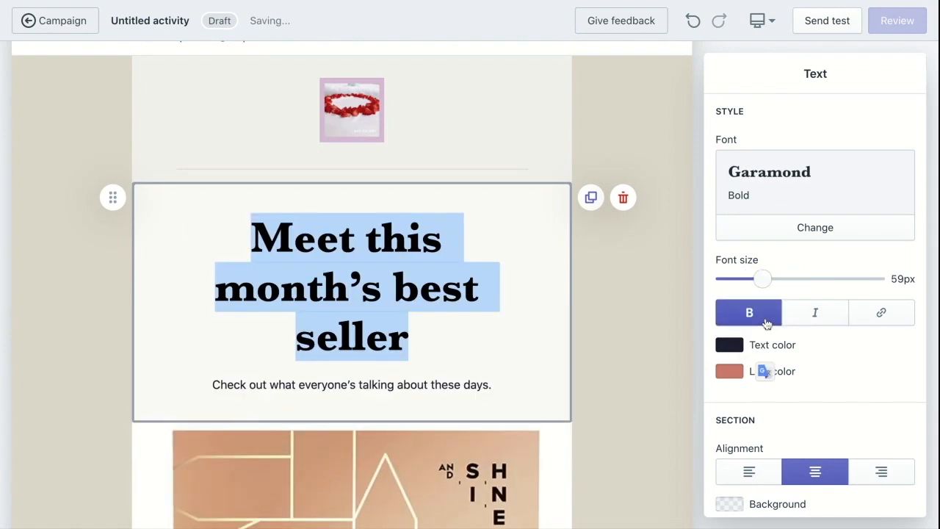
{"action": "left_click", "coordinate": [749, 312]}
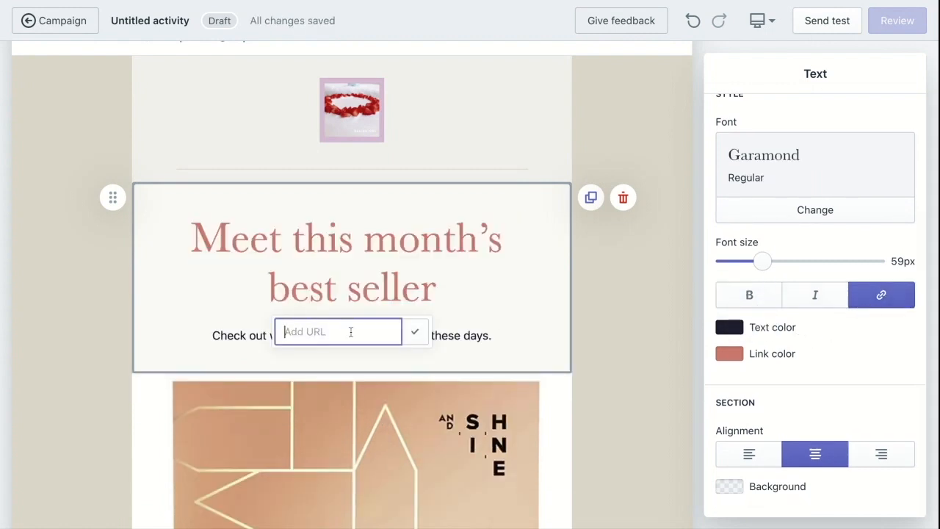
{"action": "mouse_move", "coordinate": [881, 295]}
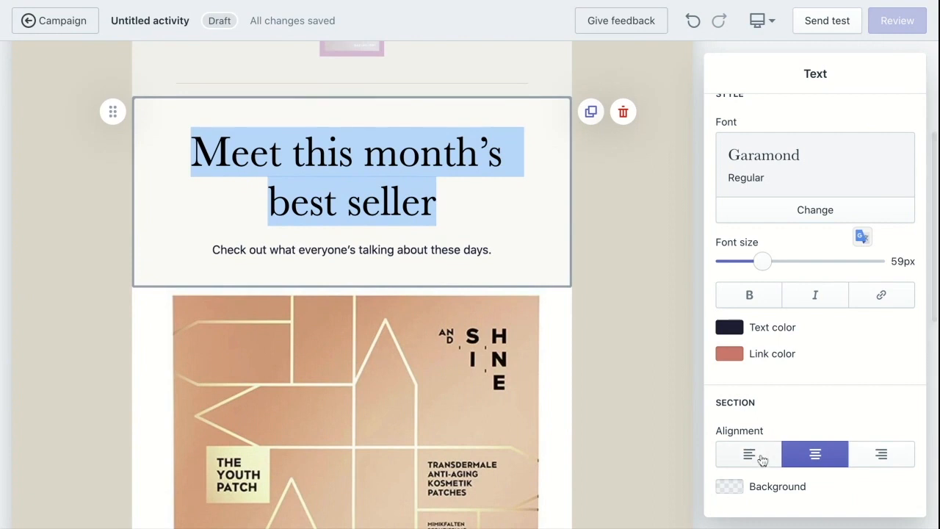
{"action": "left_click", "coordinate": [749, 454]}
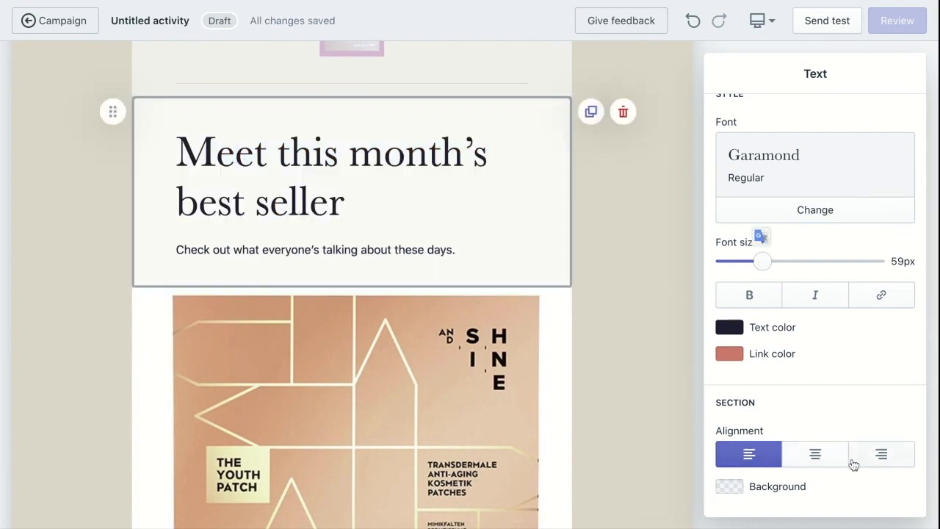
Step: Re-center the headline block and set its background to the white swatch
{"action": "left_click", "coordinate": [882, 454]}
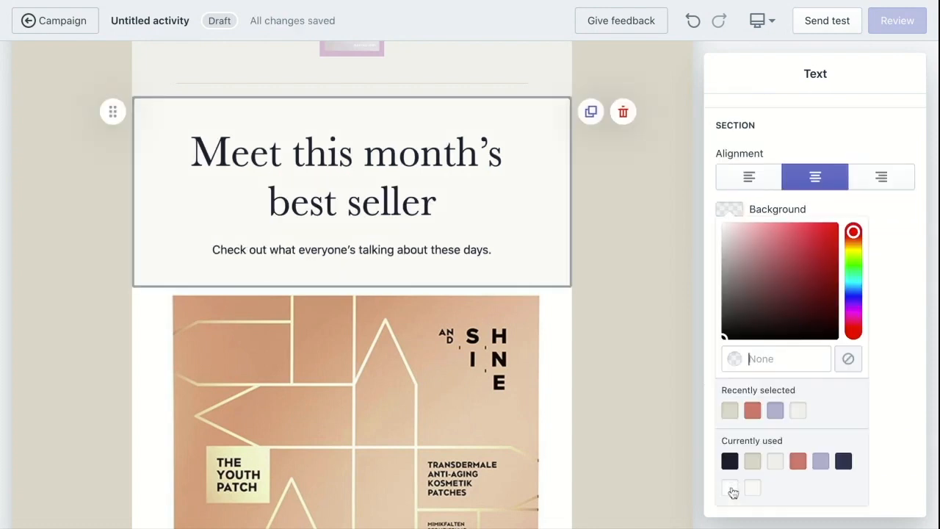
{"action": "left_click", "coordinate": [791, 243]}
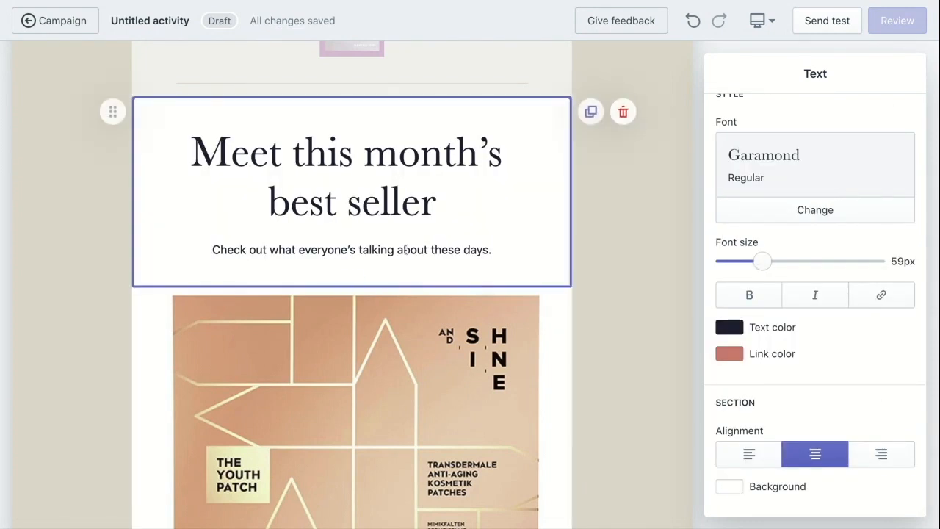
{"action": "scroll", "scroll_direction": "down", "scroll_amount": 3}
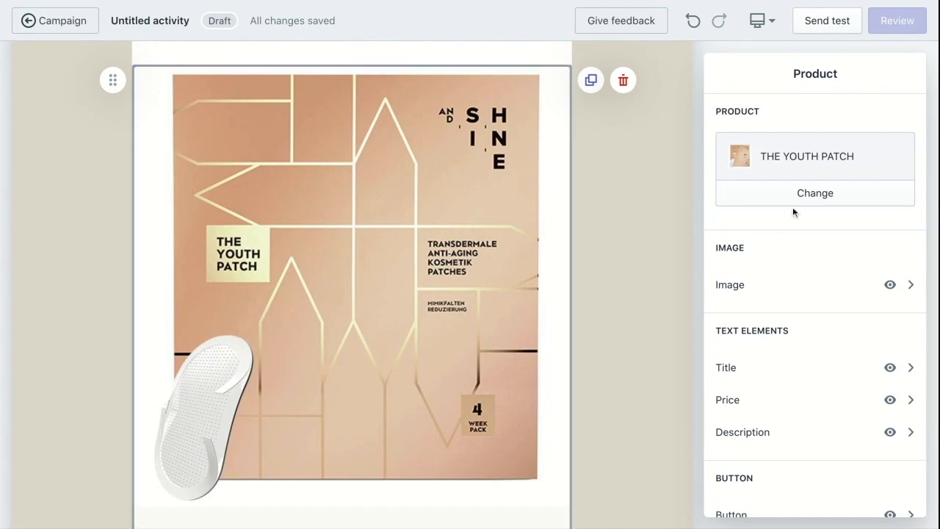
Step: Swap The Youth Patch for the A-Line Jacket (€699.00) in the product section
{"action": "left_click", "coordinate": [814, 192]}
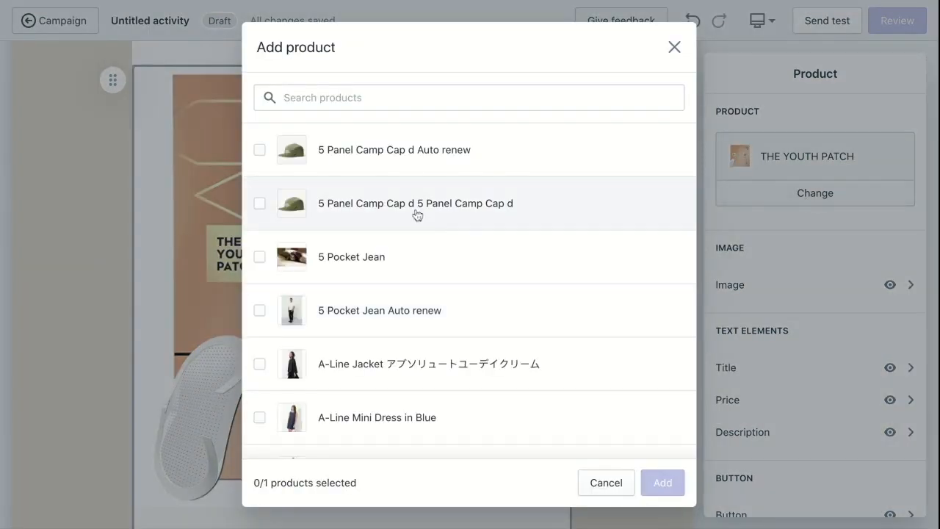
{"action": "left_click", "coordinate": [259, 363]}
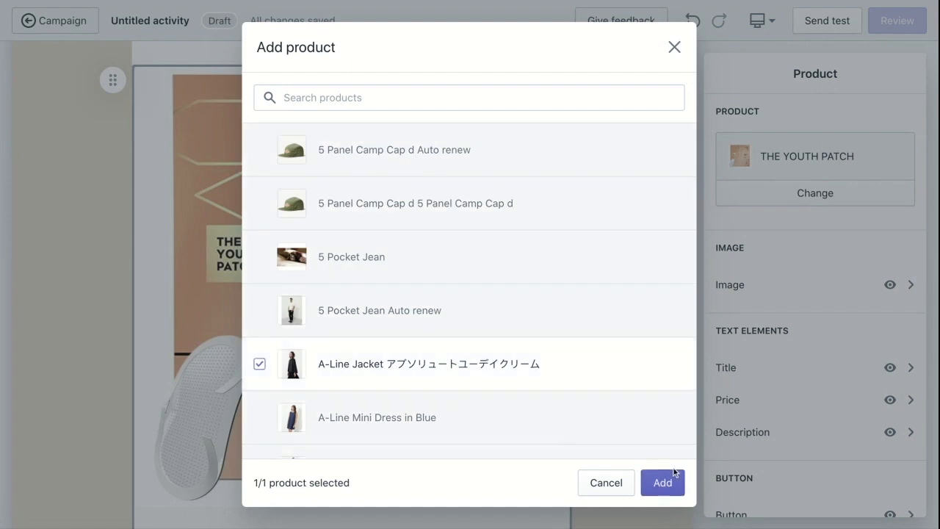
{"action": "left_click", "coordinate": [662, 483]}
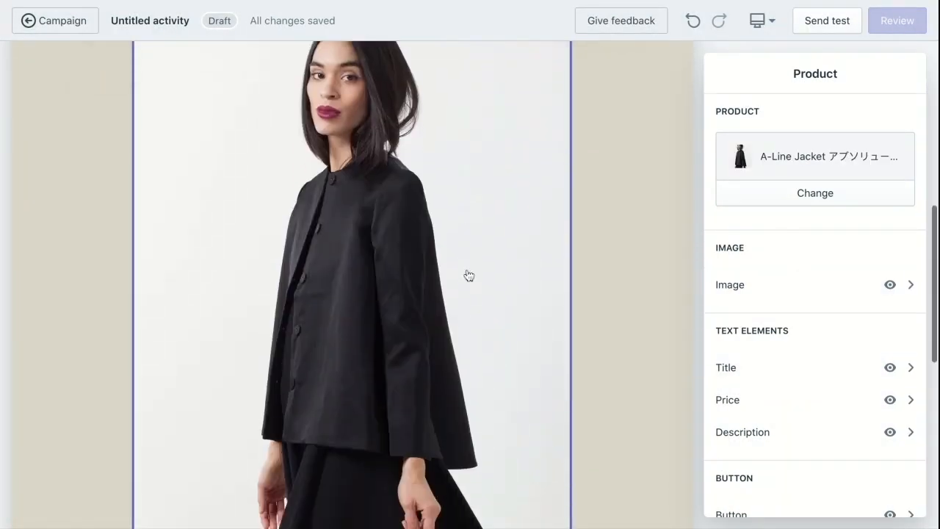
{"action": "scroll", "scroll_direction": "down", "scroll_amount": 3}
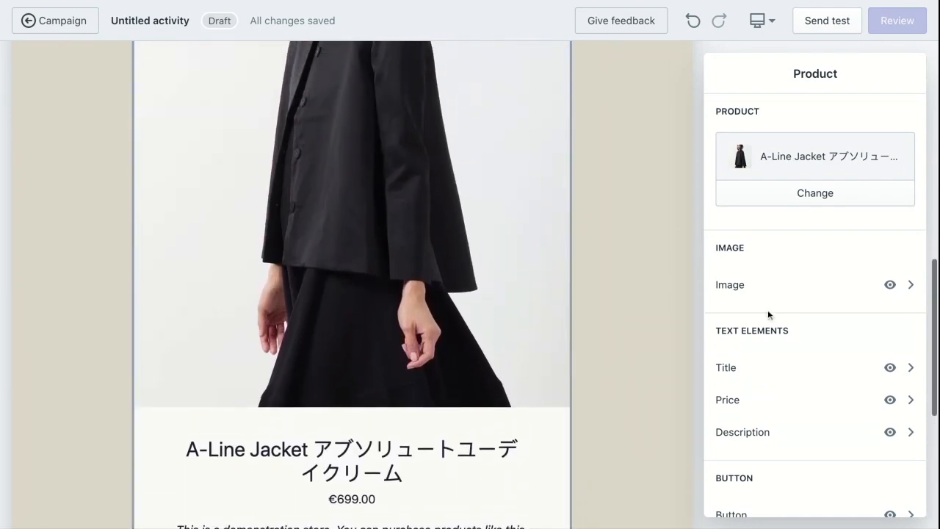
Step: Use the second A-Line Jacket photo as the featured product image
{"action": "left_click", "coordinate": [730, 284]}
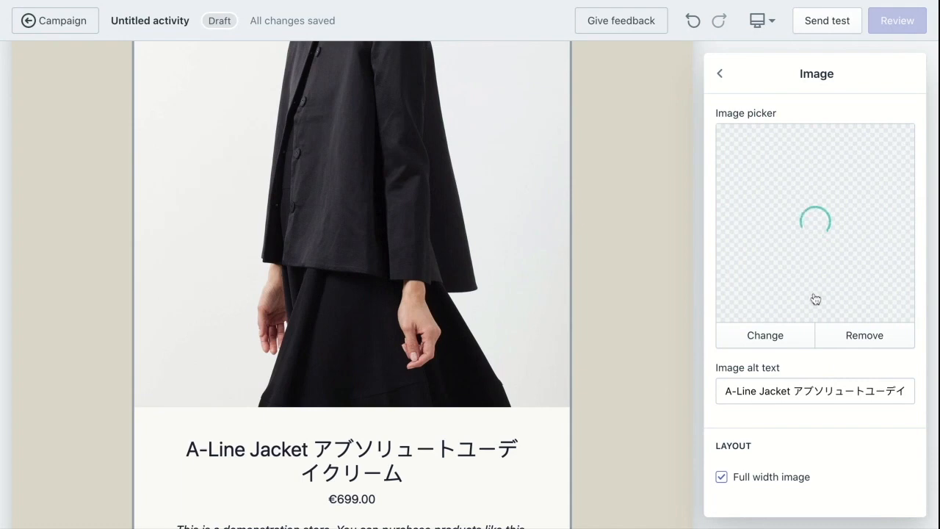
{"action": "left_click", "coordinate": [765, 335]}
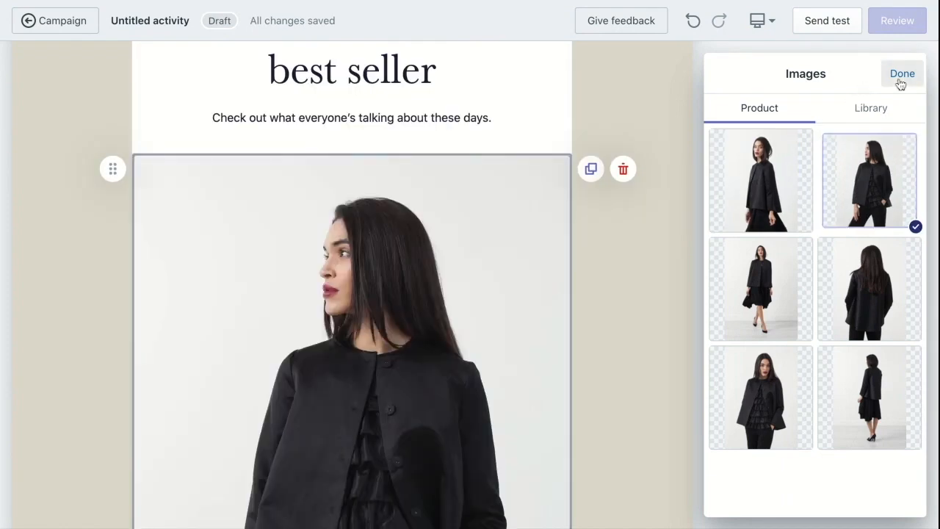
{"action": "left_click", "coordinate": [902, 73]}
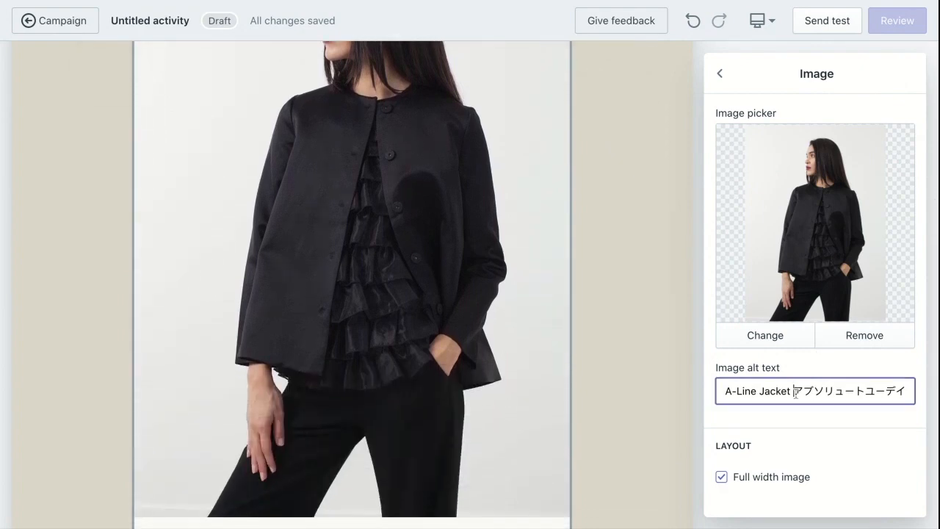
Step: Set the image alt text to アブソリュートユーデイクリーム and toggle the full-width image option
{"action": "type", "text": "クリーム"}
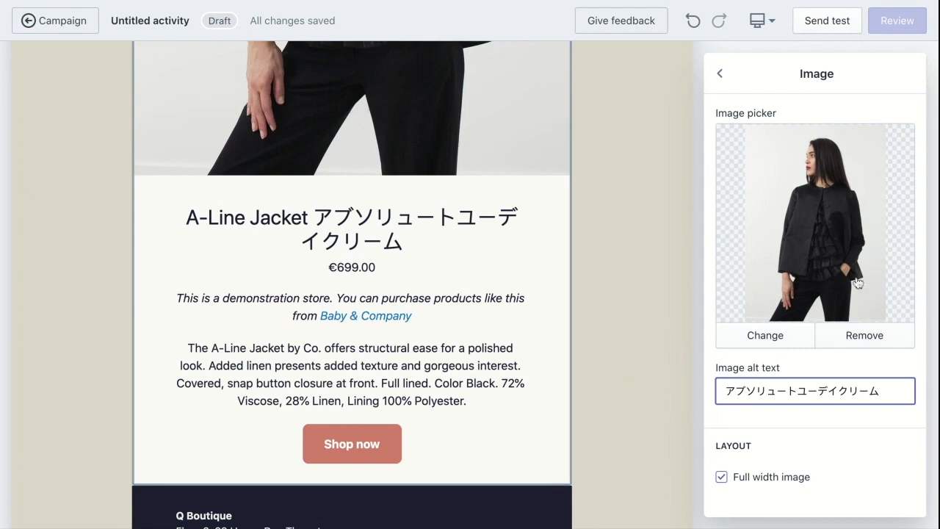
{"action": "left_click", "coordinate": [721, 477]}
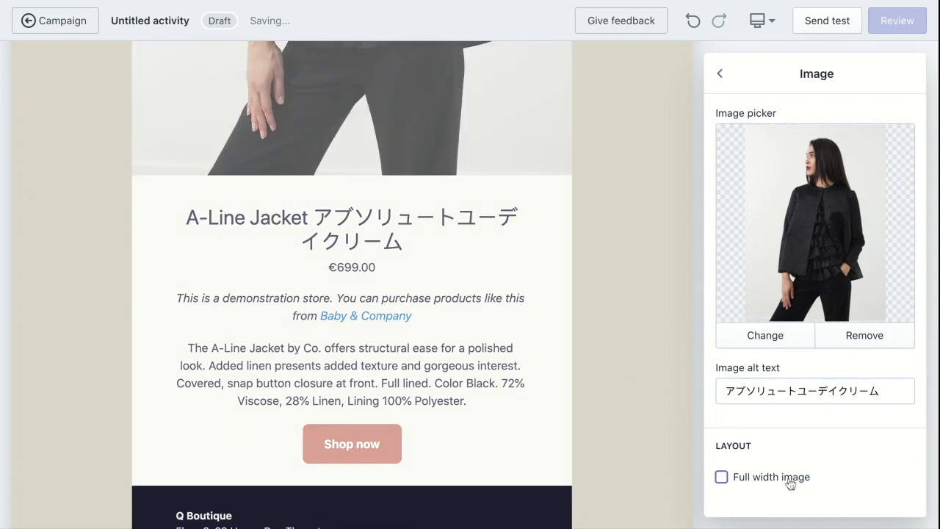
{"action": "left_click", "coordinate": [720, 72]}
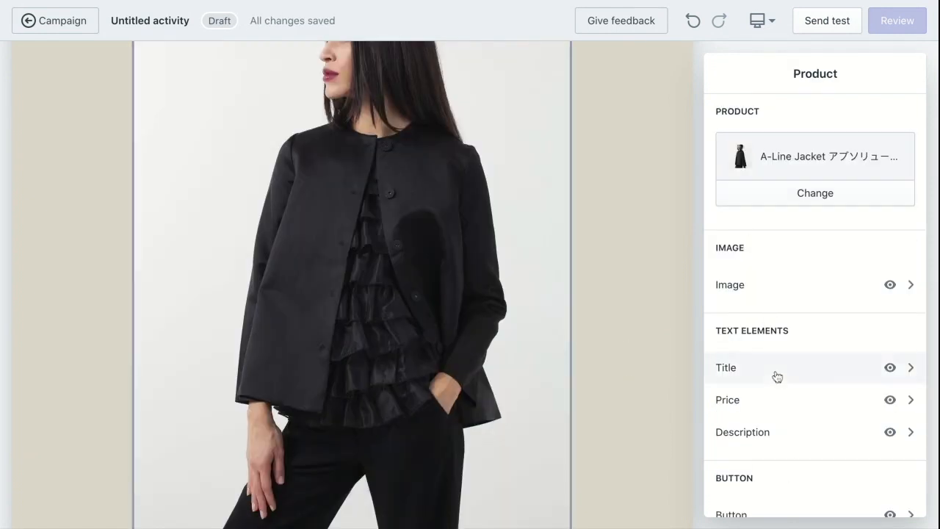
Step: Open the product Title styling and choose a new title font
{"action": "left_click", "coordinate": [725, 367]}
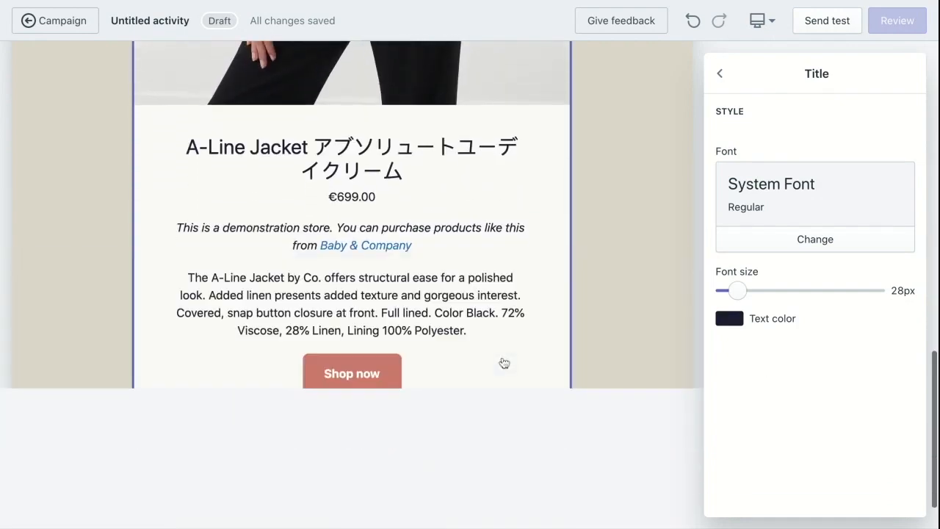
{"action": "left_click", "coordinate": [814, 239]}
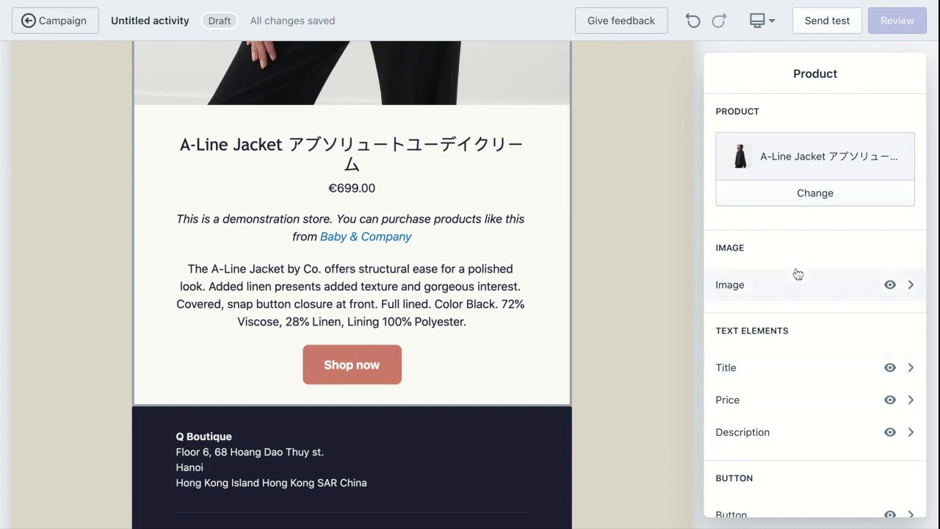
Step: Enlarge the product price to 37px and turn off the price strikethrough
{"action": "left_click", "coordinate": [727, 400]}
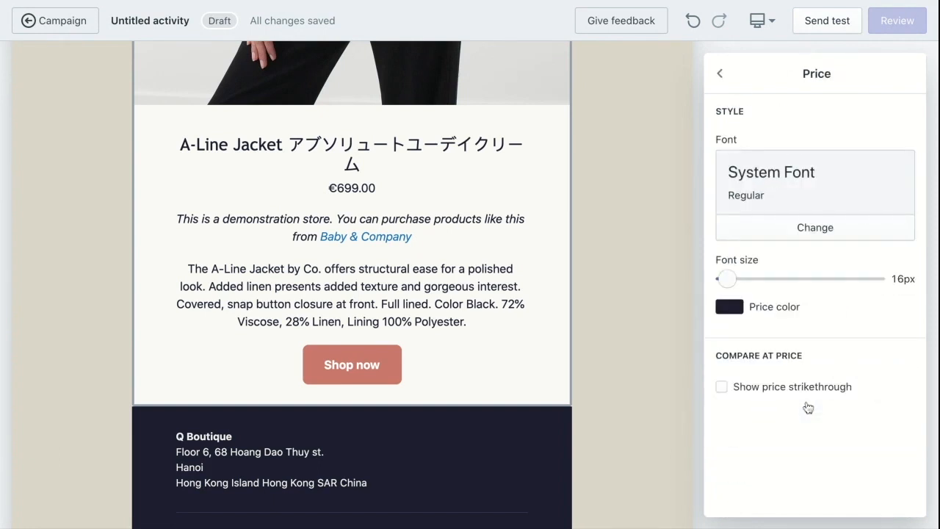
{"action": "left_click_drag", "start_coordinate": [727, 279], "coordinate": [764, 278]}
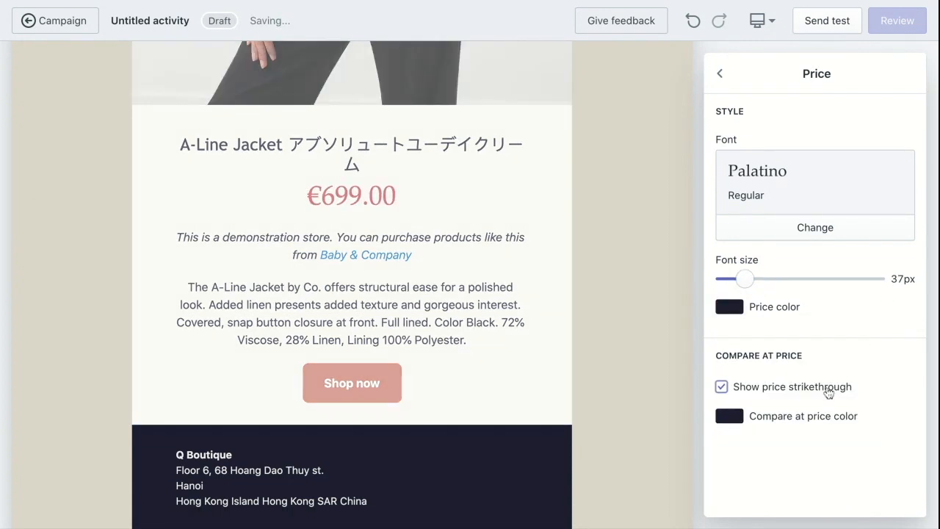
{"action": "left_click", "coordinate": [722, 386]}
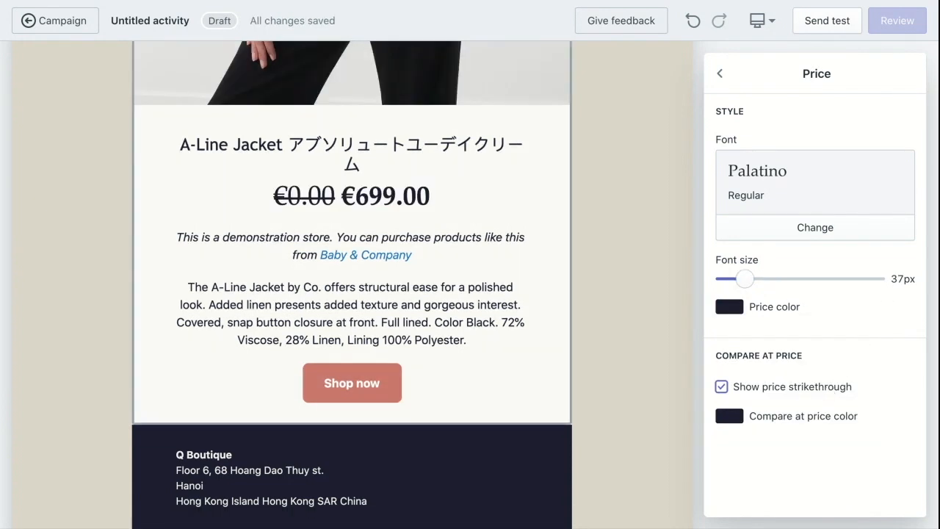
{"action": "left_click", "coordinate": [720, 386]}
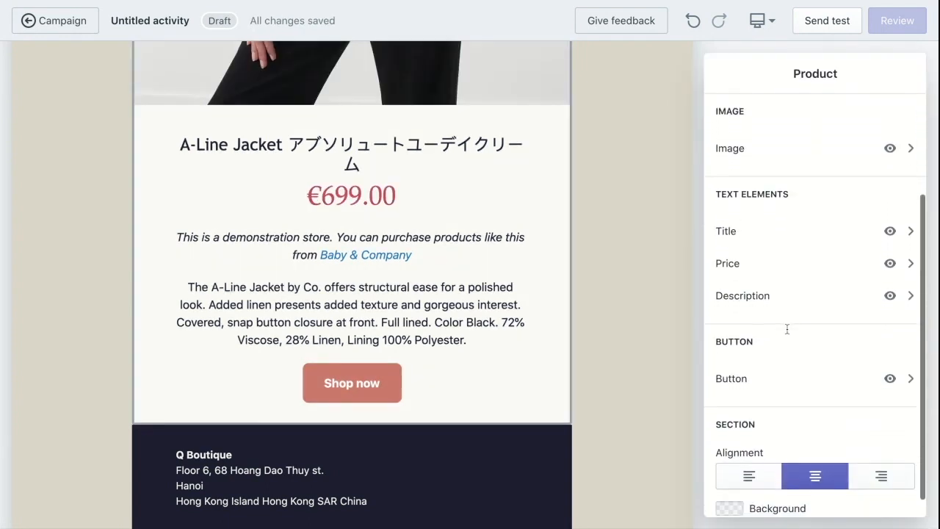
Step: Change the A-Line Jacket description font to Palatino and return to the Product panel
{"action": "left_click", "coordinate": [742, 295]}
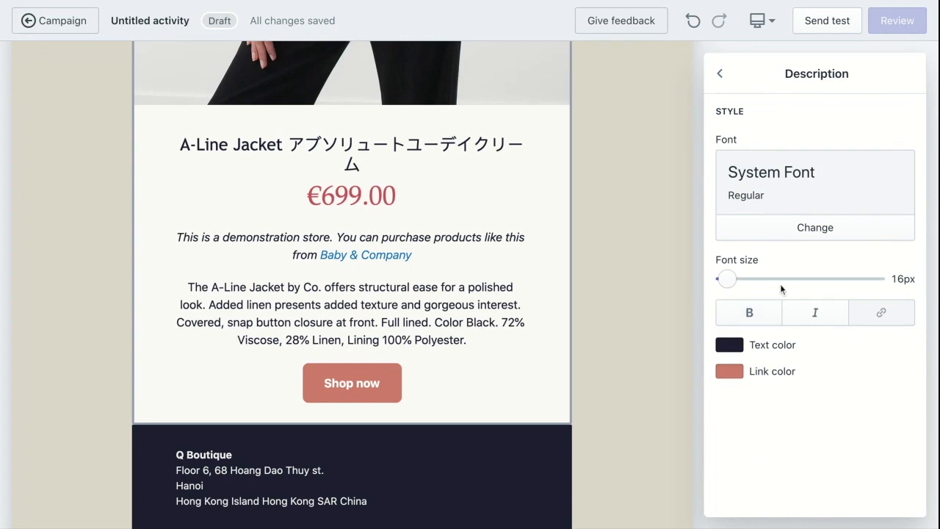
{"action": "left_click", "coordinate": [815, 227]}
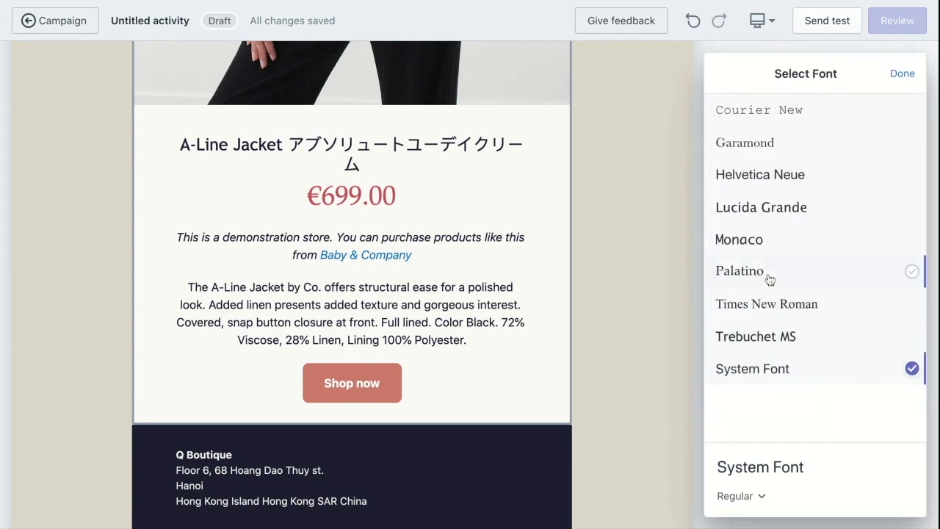
{"action": "left_click", "coordinate": [739, 271]}
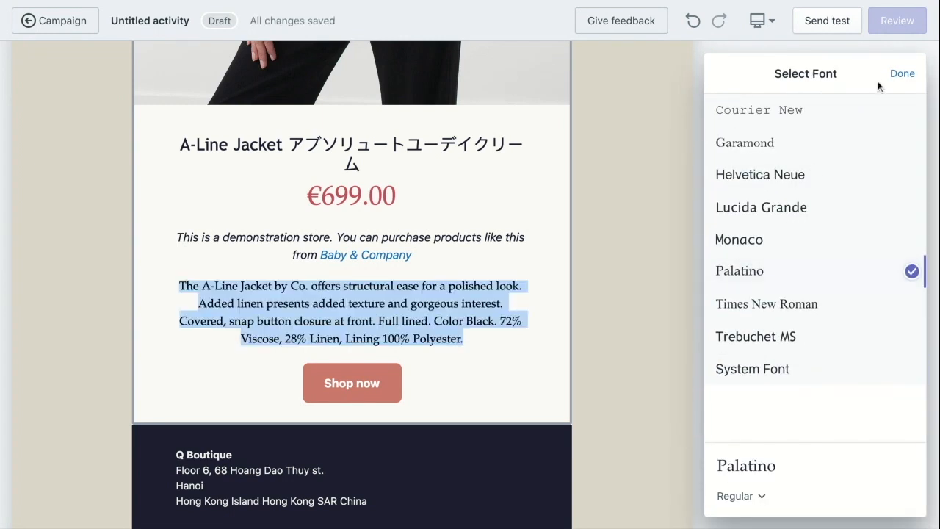
{"action": "left_click", "coordinate": [902, 74]}
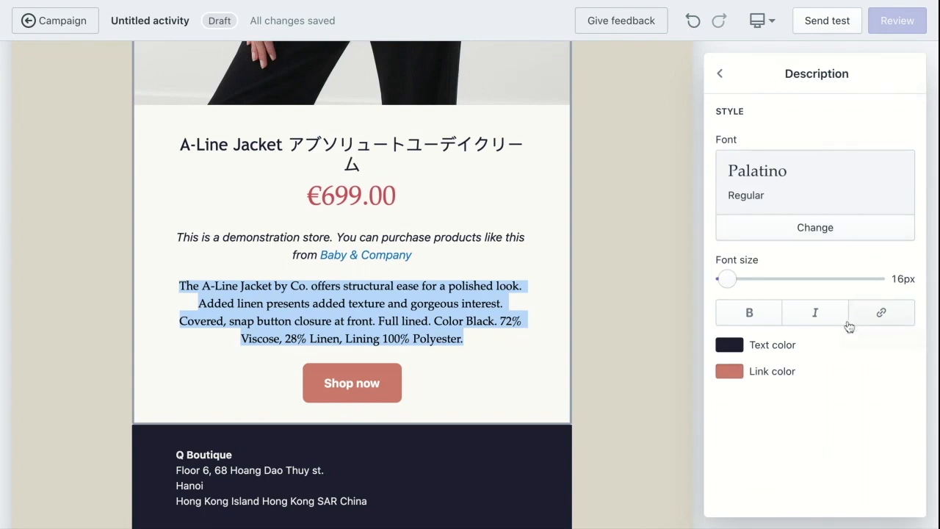
{"action": "left_click", "coordinate": [720, 73]}
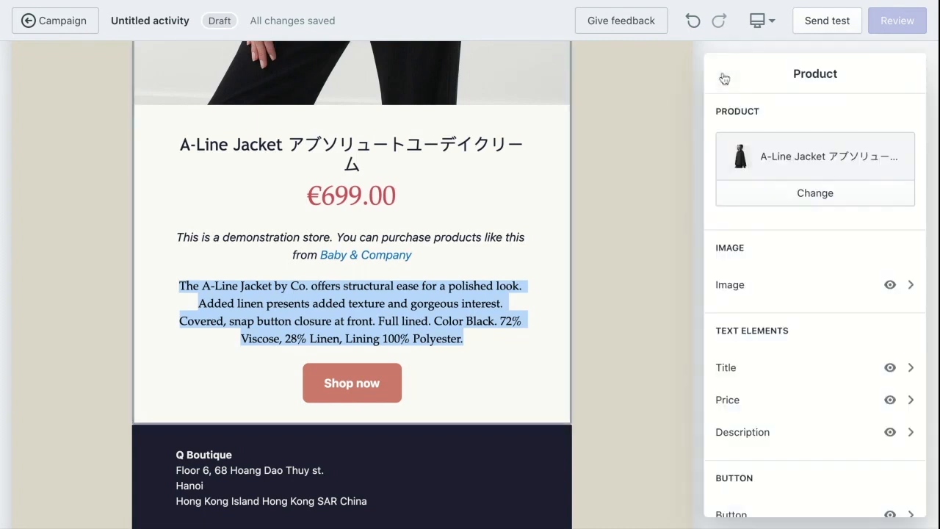
Step: Try a larger text size on the Shop now button, then shrink it back
{"action": "scroll", "scroll_direction": "down", "scroll_amount": 3}
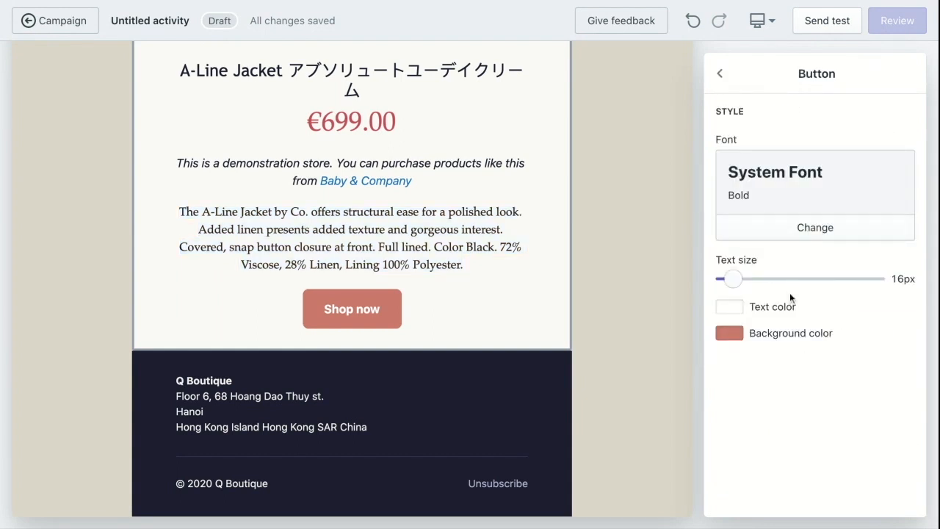
{"action": "left_click_drag", "start_coordinate": [733, 278], "coordinate": [784, 279]}
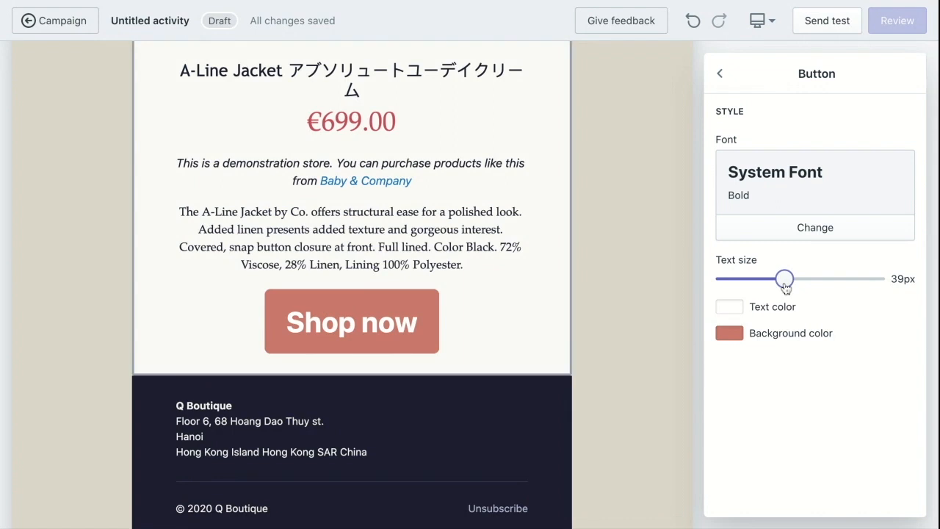
{"action": "left_click_drag", "start_coordinate": [785, 279], "coordinate": [734, 278]}
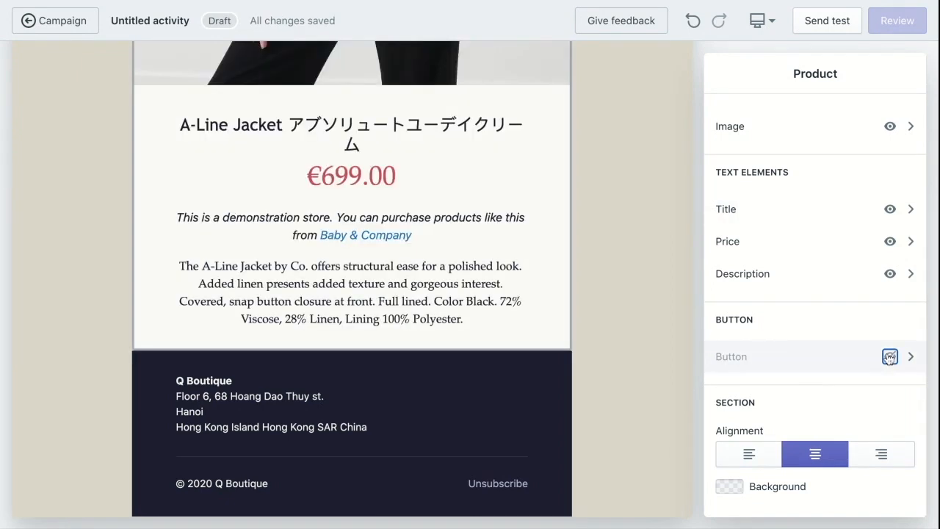
Step: Unhide the Shop now button, left-align the product section, and open the footer settings
{"action": "left_click", "coordinate": [889, 357]}
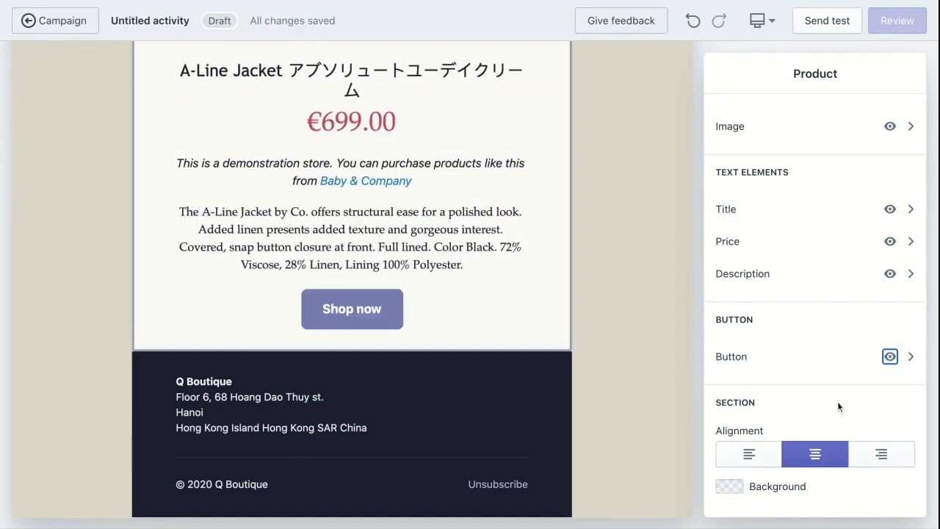
{"action": "left_click", "coordinate": [748, 454]}
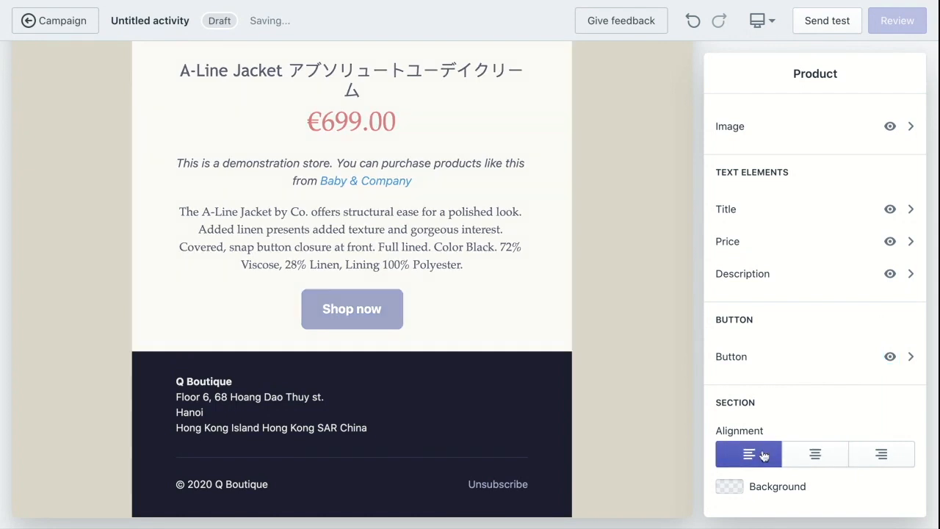
{"action": "left_click", "coordinate": [748, 453]}
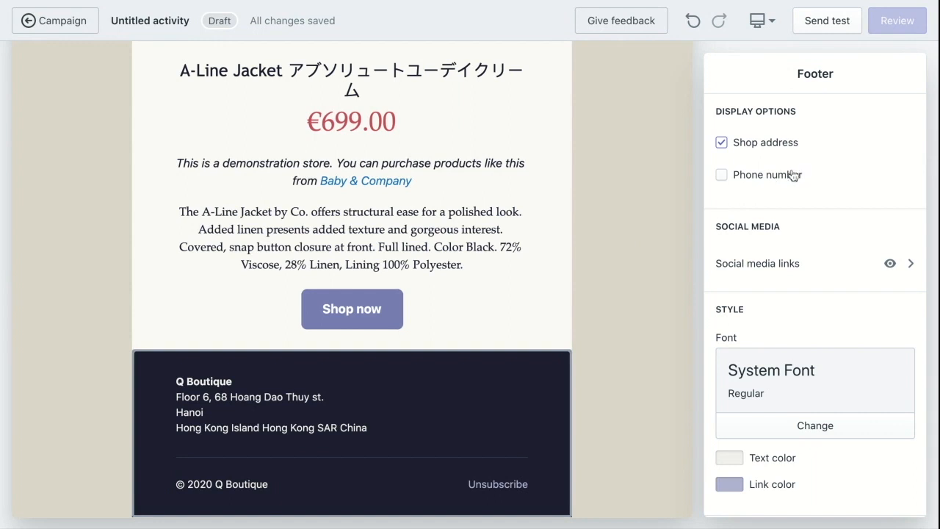
Step: Toggle the footer phone number on, then hide it again, and start adding a Facebook link
{"action": "left_click", "coordinate": [721, 174]}
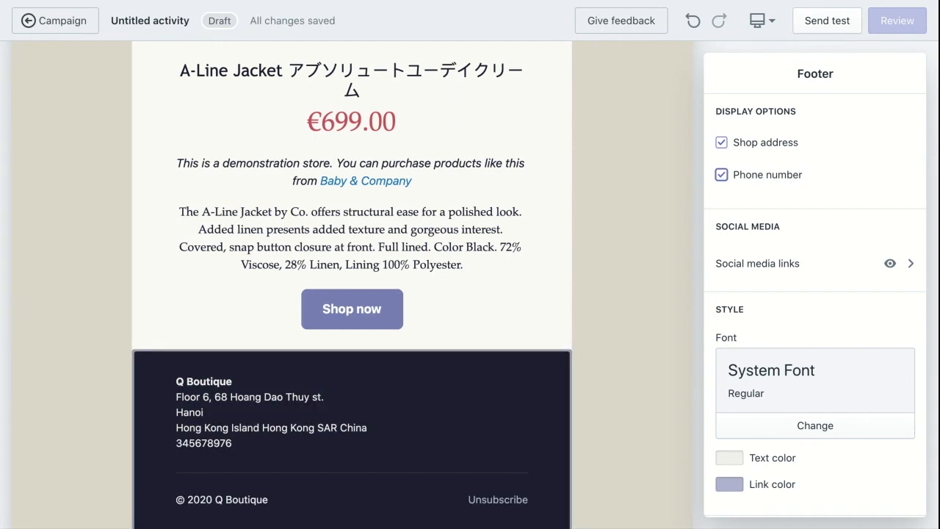
{"action": "left_click", "coordinate": [721, 174]}
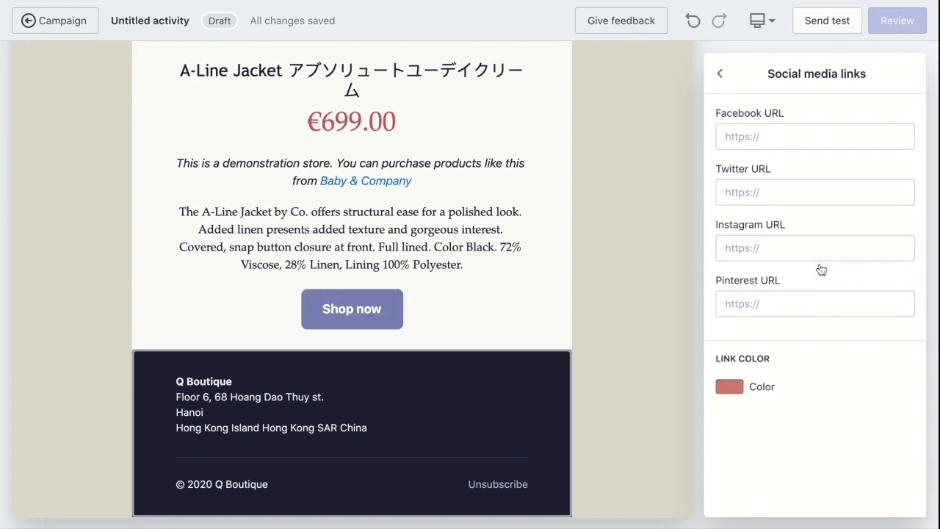
{"action": "mouse_move", "coordinate": [751, 86]}
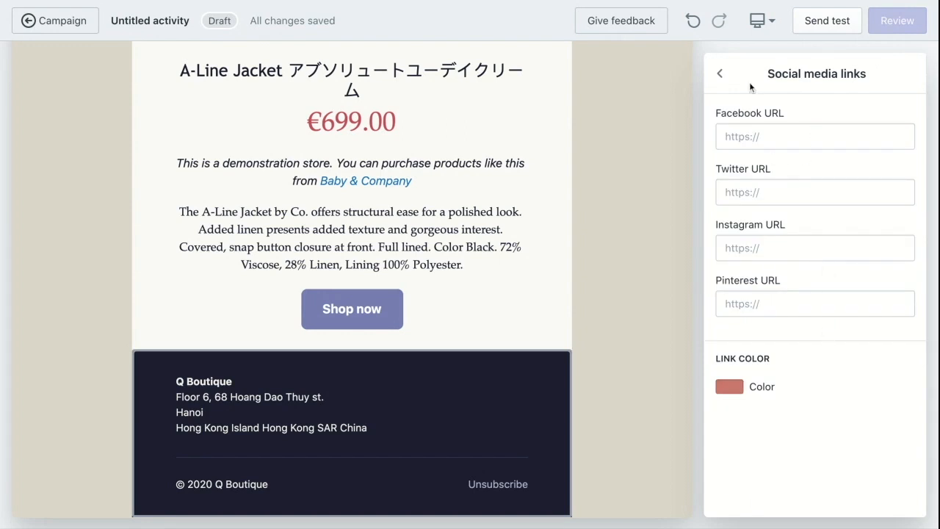
{"action": "left_click", "coordinate": [815, 136]}
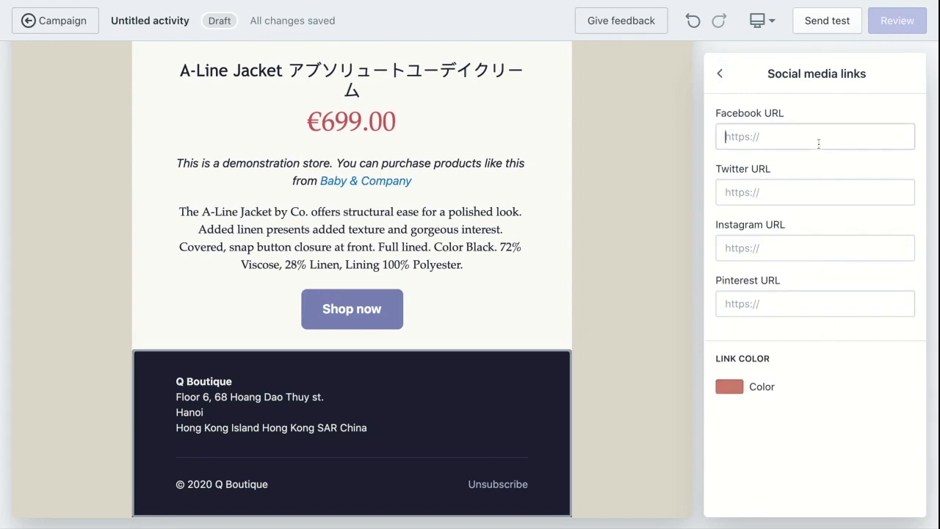
Step: Close social media links, reopen the footer settings, and bring up the Send test form
{"action": "left_click", "coordinate": [721, 73]}
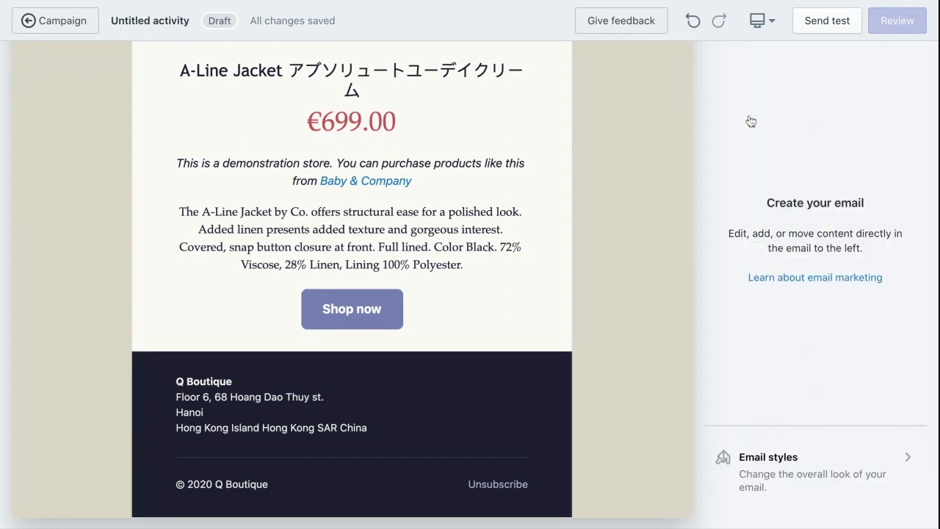
{"action": "left_click", "coordinate": [351, 433]}
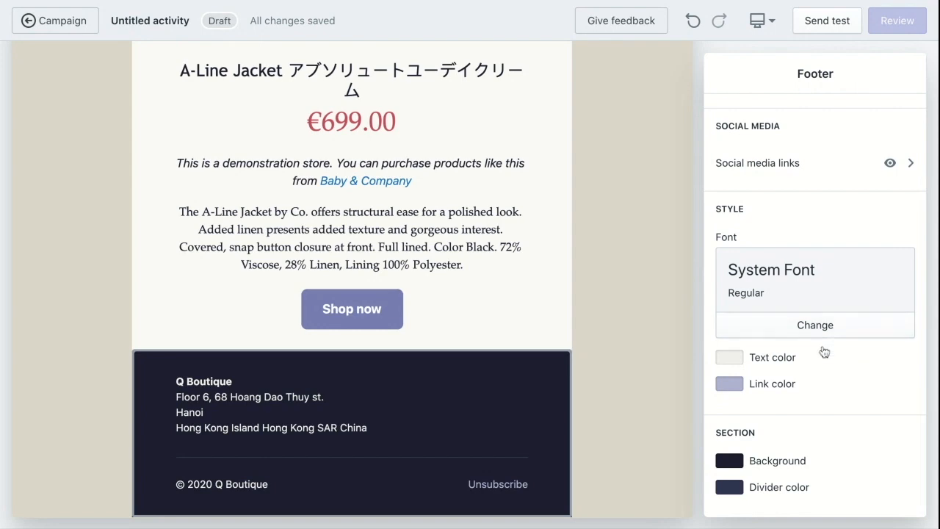
{"action": "mouse_move", "coordinate": [539, 158]}
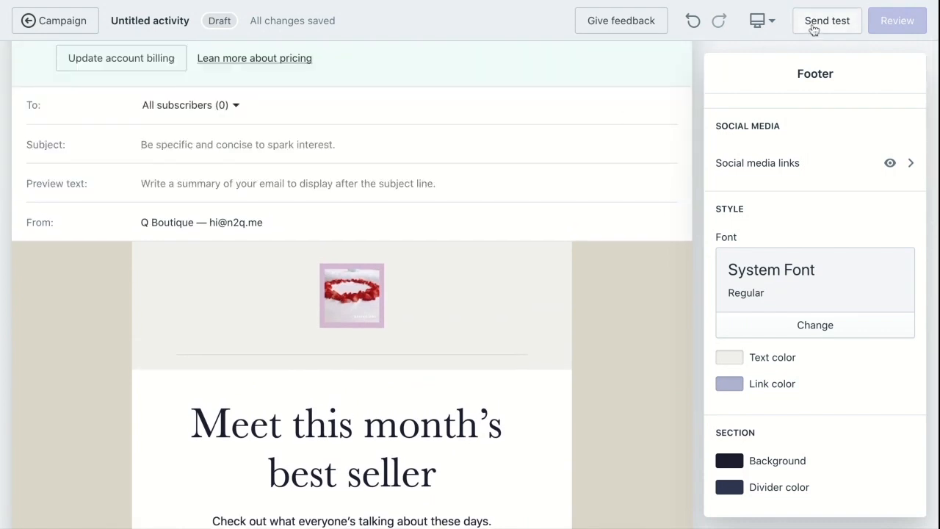
{"action": "left_click", "coordinate": [826, 21]}
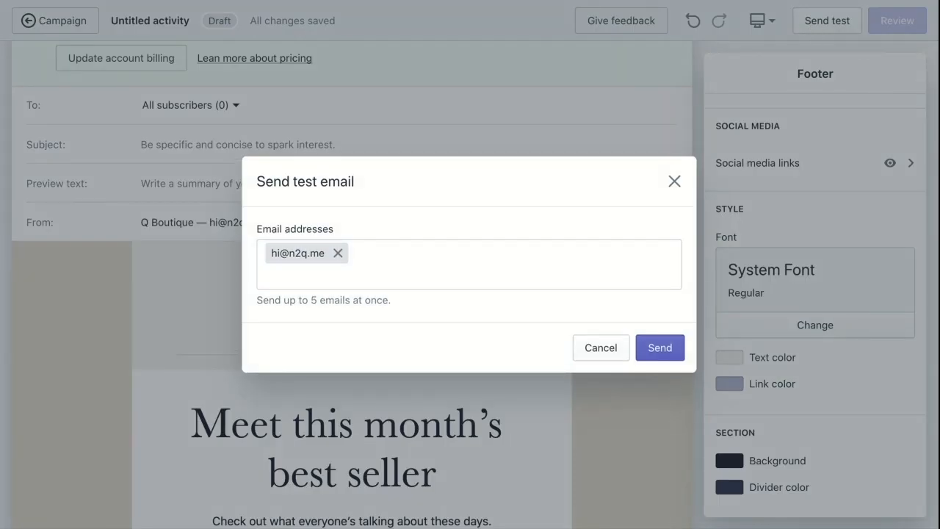